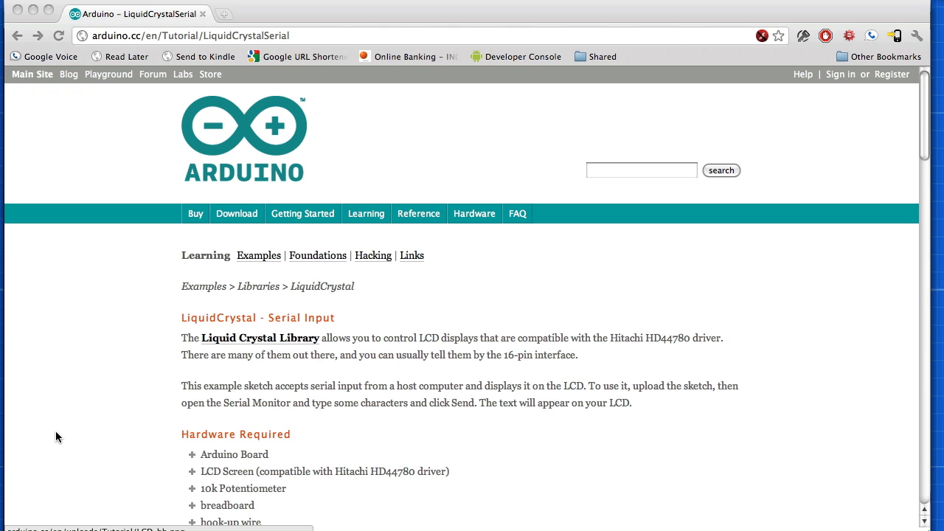
mouse_move(142, 368)
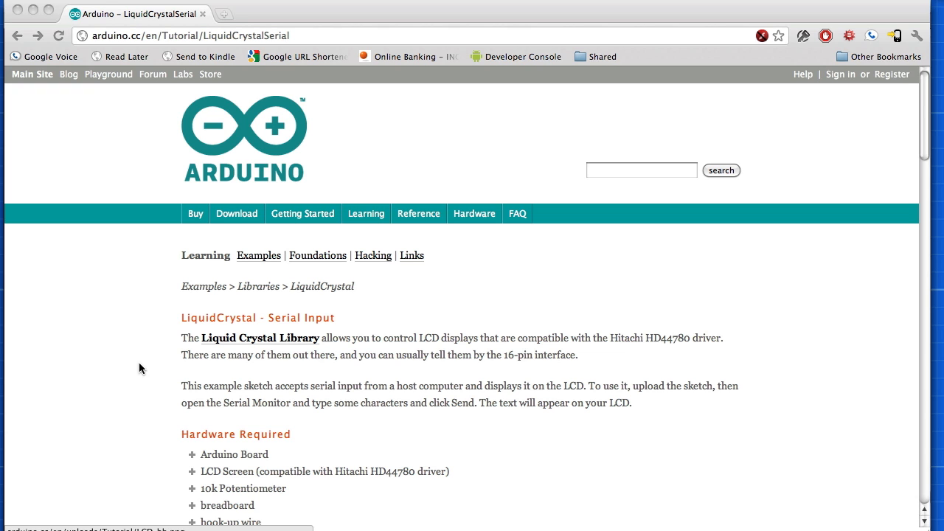
Open the LiquidCrystal SerialDisplay example sketch from File > Examples.
scroll("down", 3)
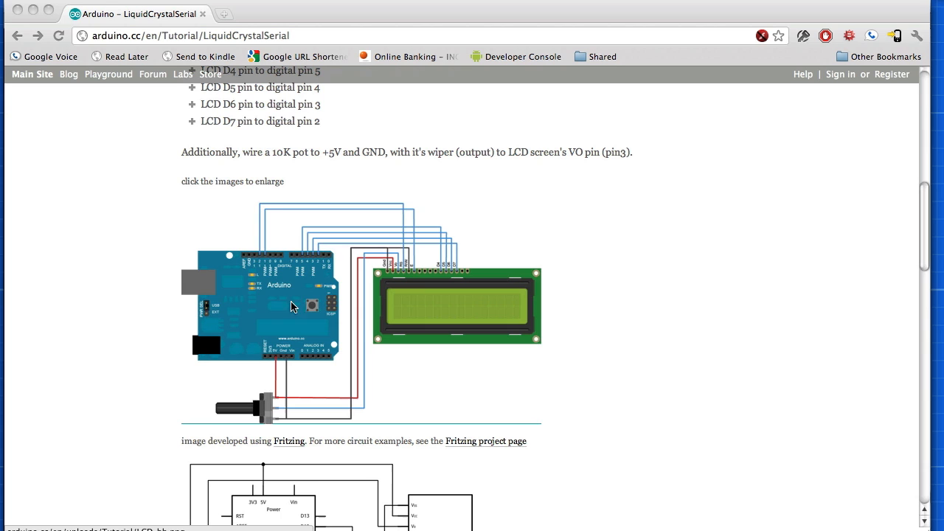
mouse_move(278, 331)
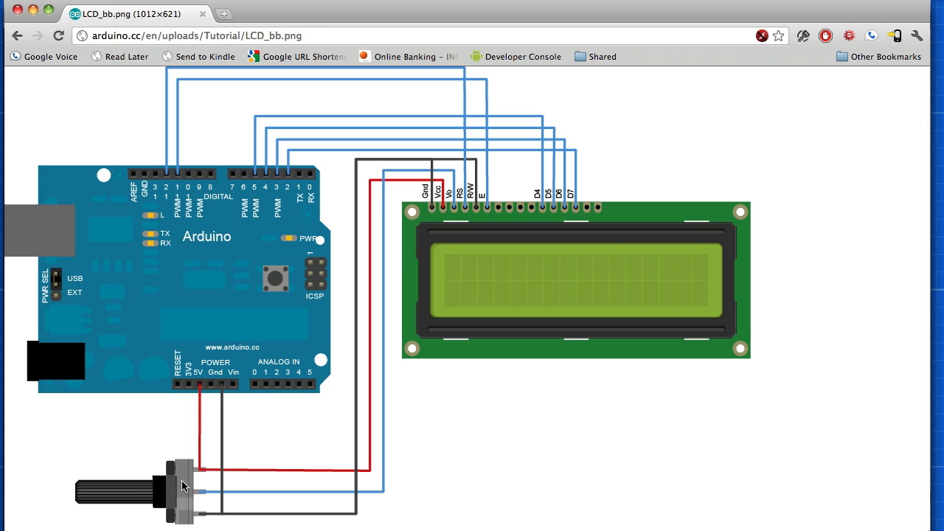
mouse_move(249, 444)
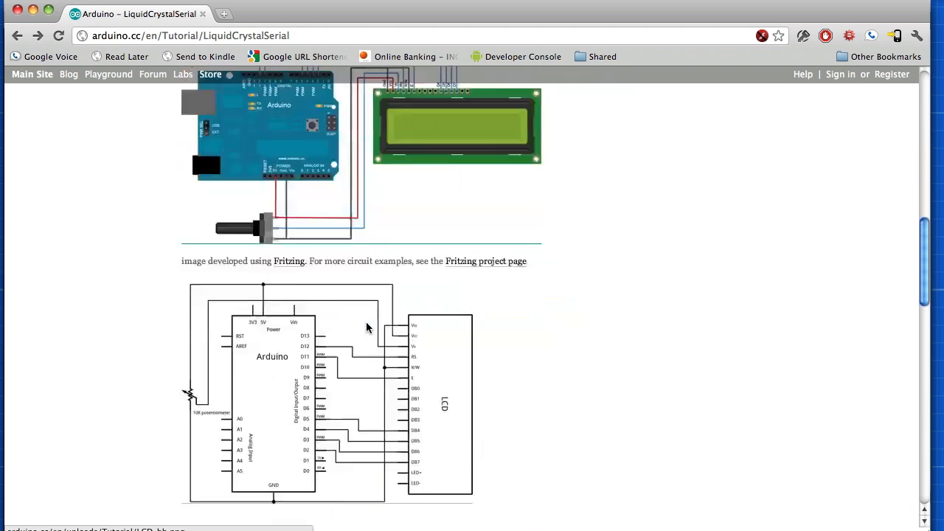
scroll("down", 3)
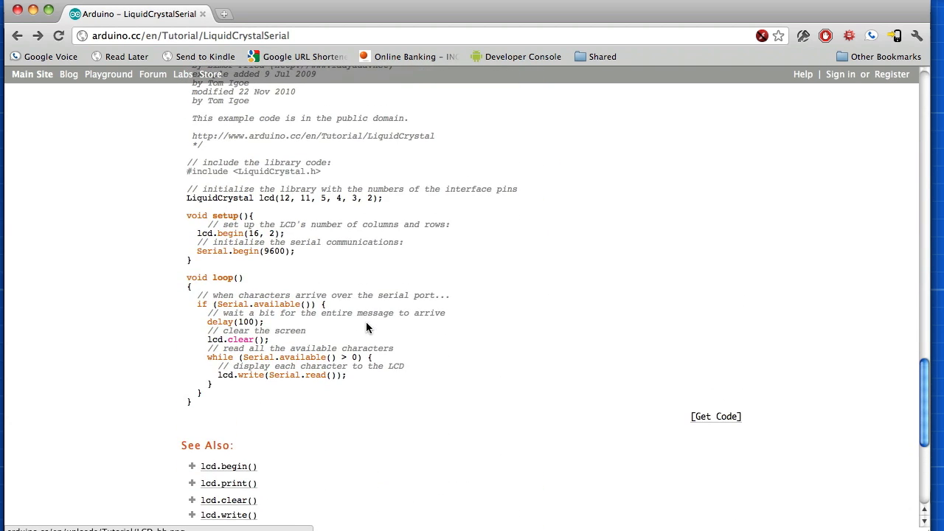
mouse_move(301, 310)
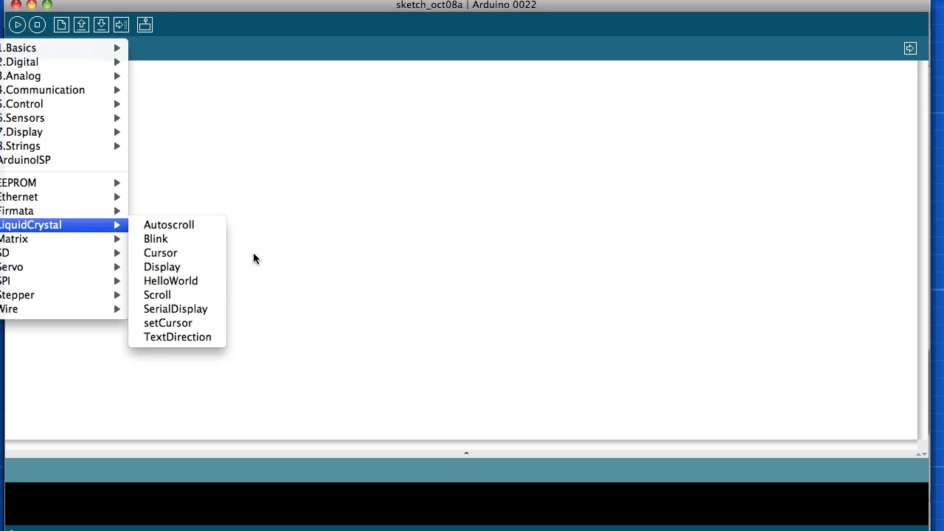
left_click(176, 309)
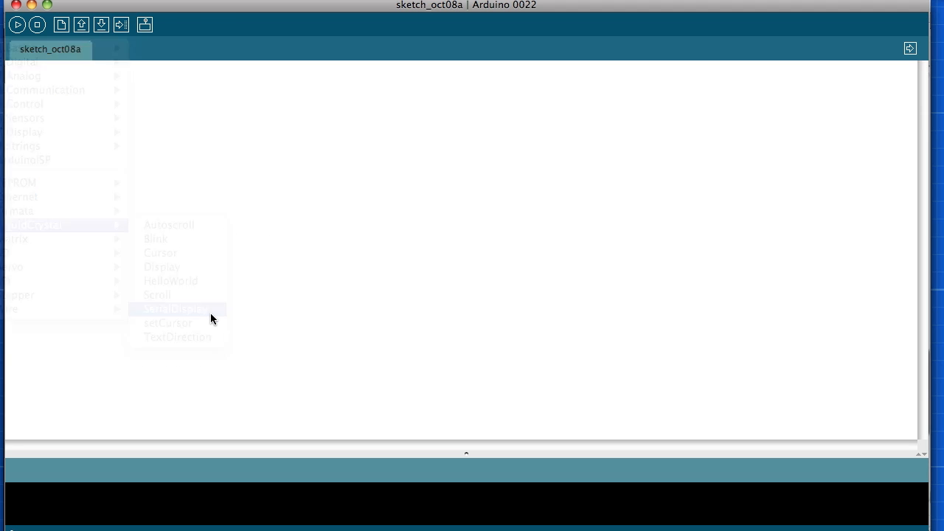
left_click(176, 309)
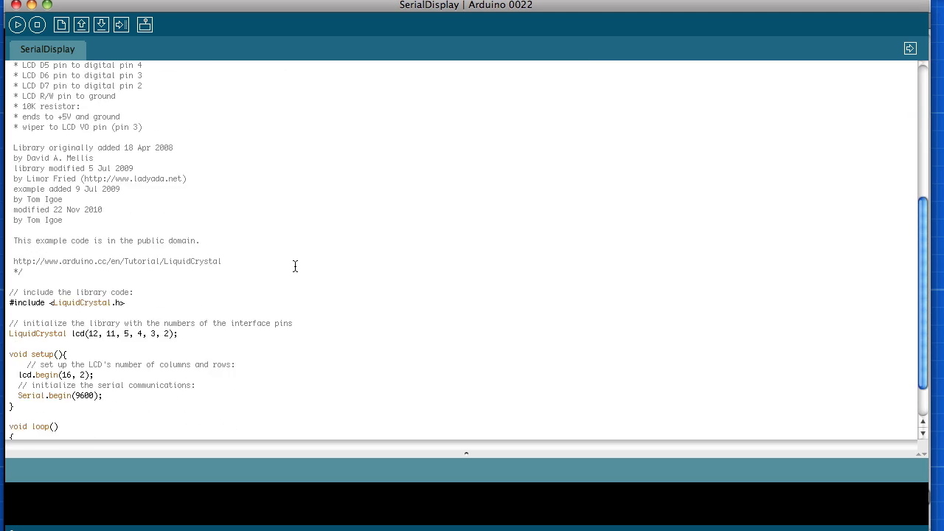
scroll("down", 3)
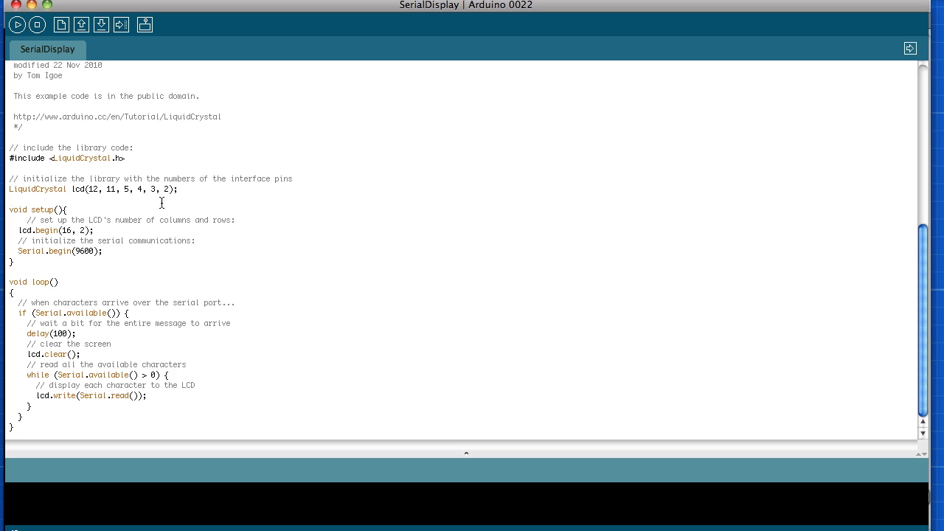
mouse_move(94, 254)
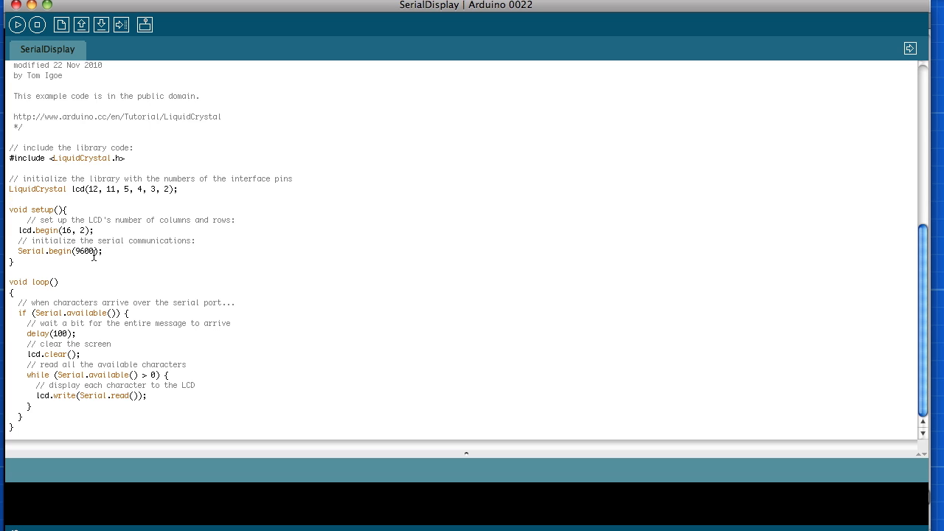
double_click(81, 250)
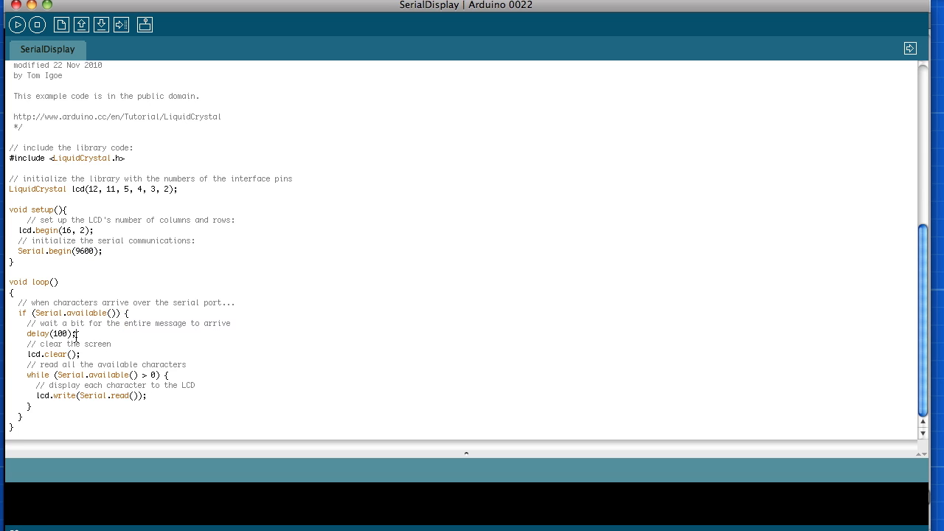
double_click(63, 334)
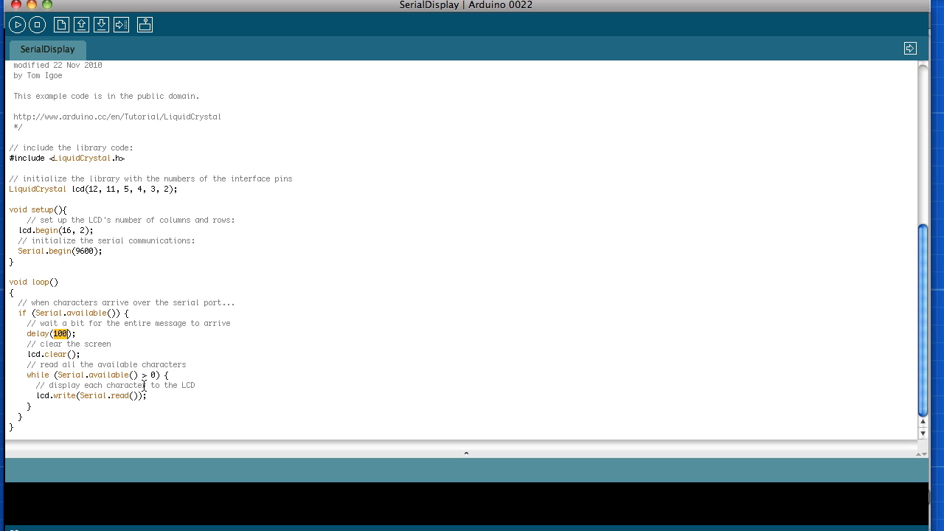
double_click(32, 351)
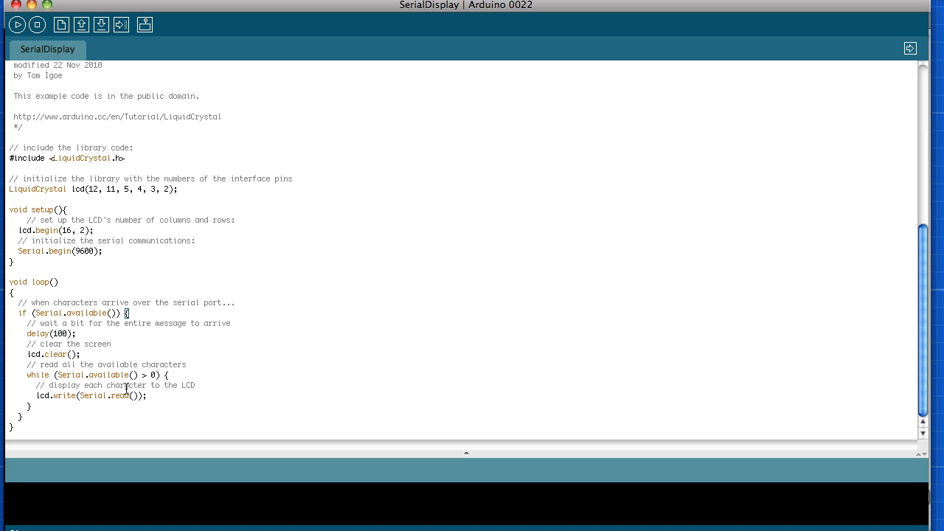
mouse_move(153, 167)
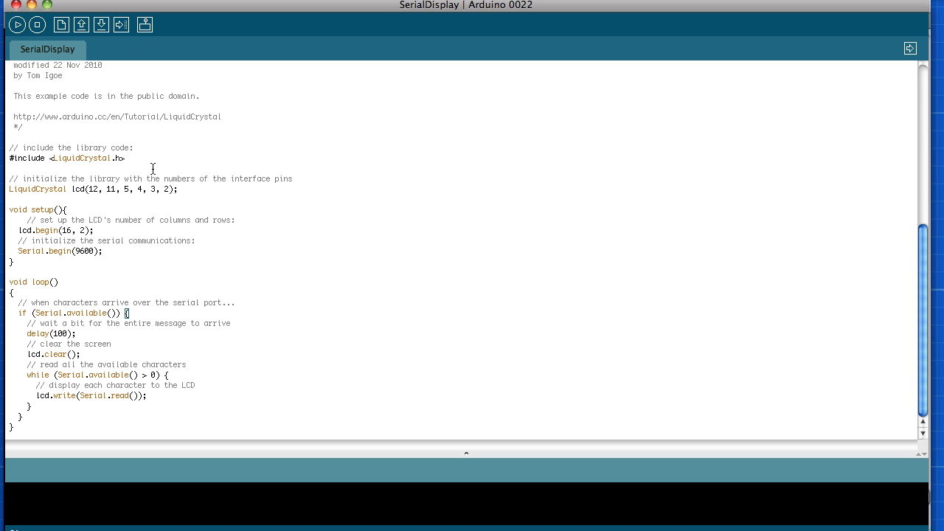
key("Cmd+r")
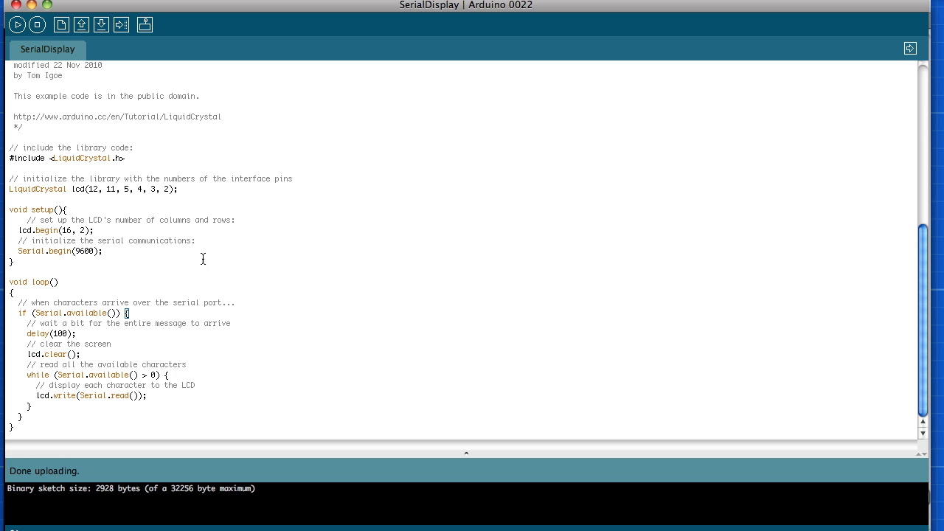
Upload the SerialDisplay sketch to the Arduino board with the Upload button.
left_click(145, 26)
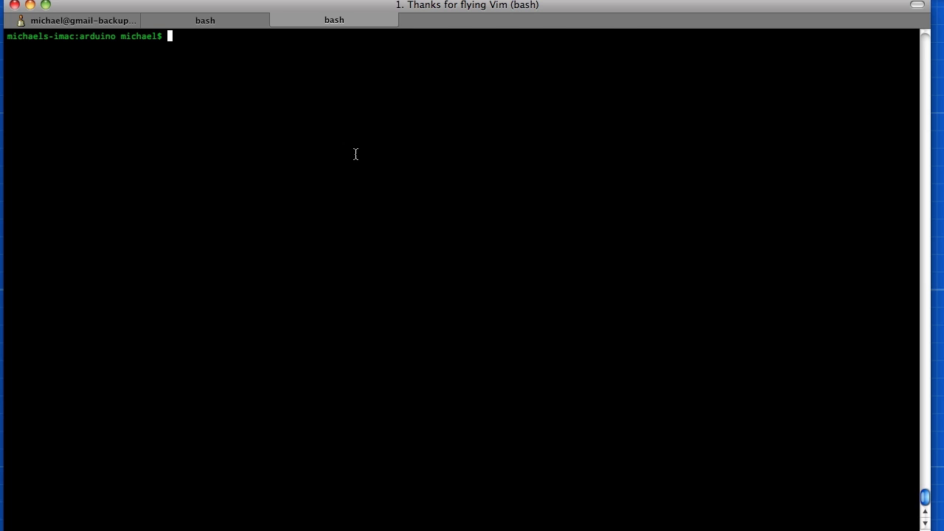
Run sudo easy_install pyserial to install pyserial, then start a vim command.
type("sudo easy")
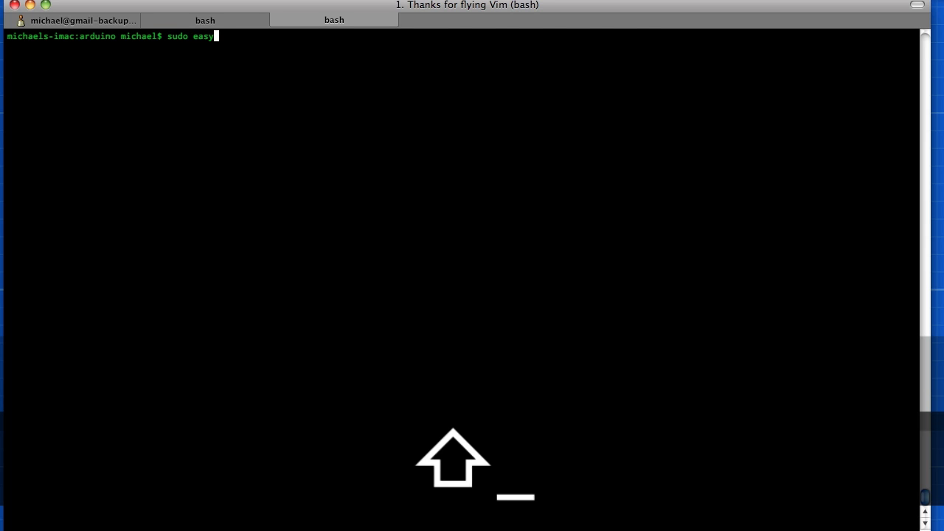
type("_install pyser")
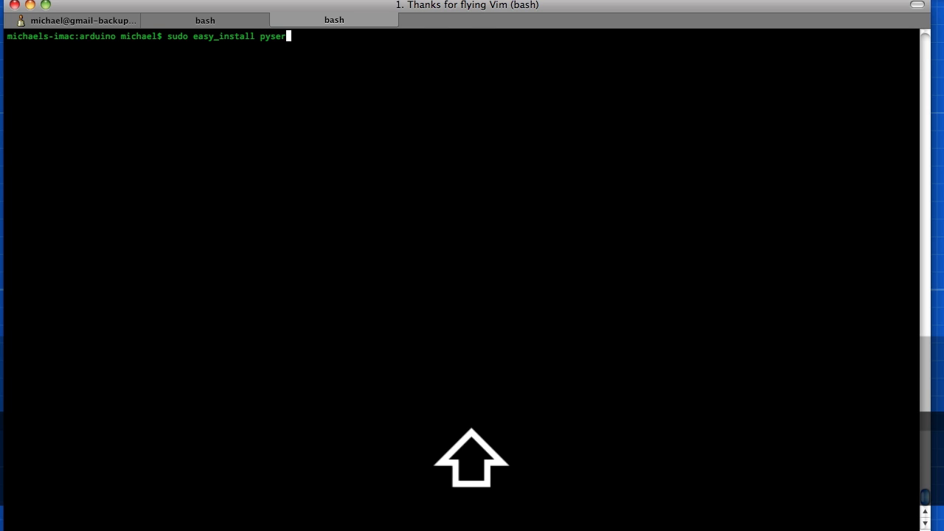
type("ial")
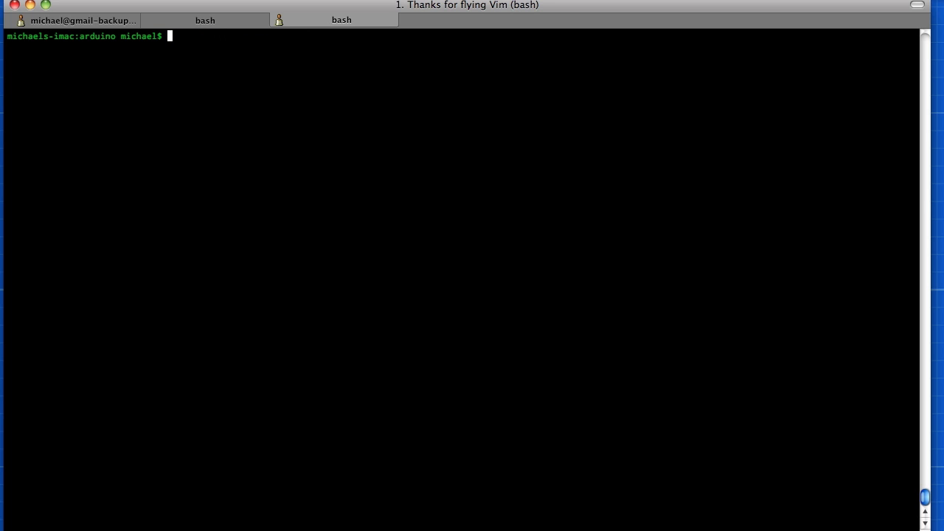
type("vim")
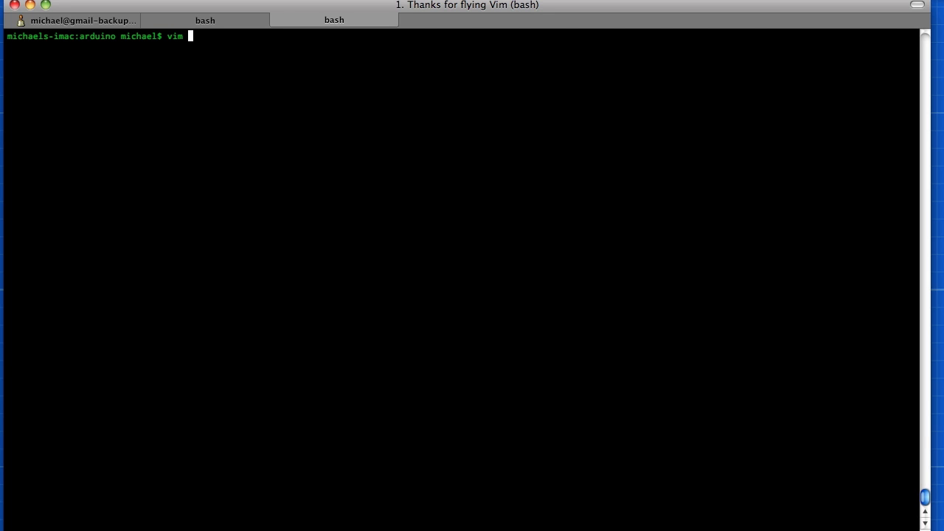
Create tutorial.py in Vim and add the line import serial.
type("tutorial.")
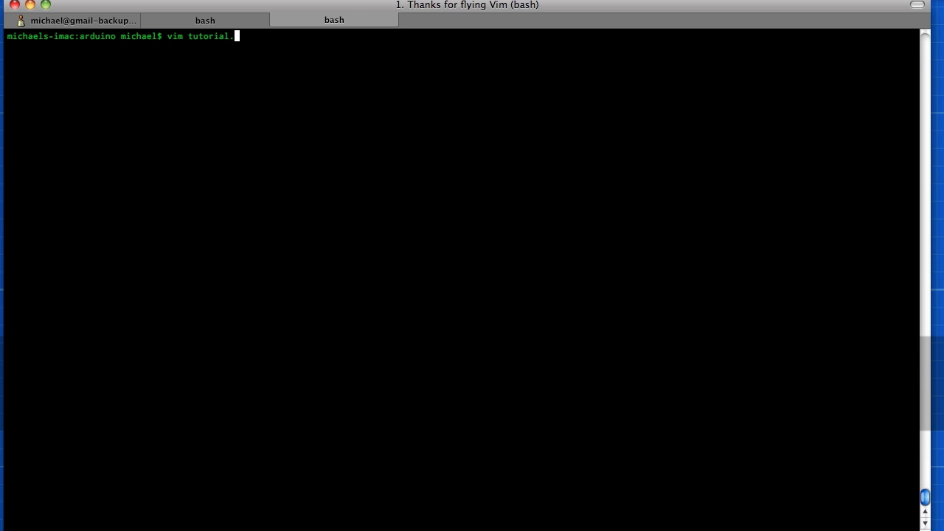
type("py")
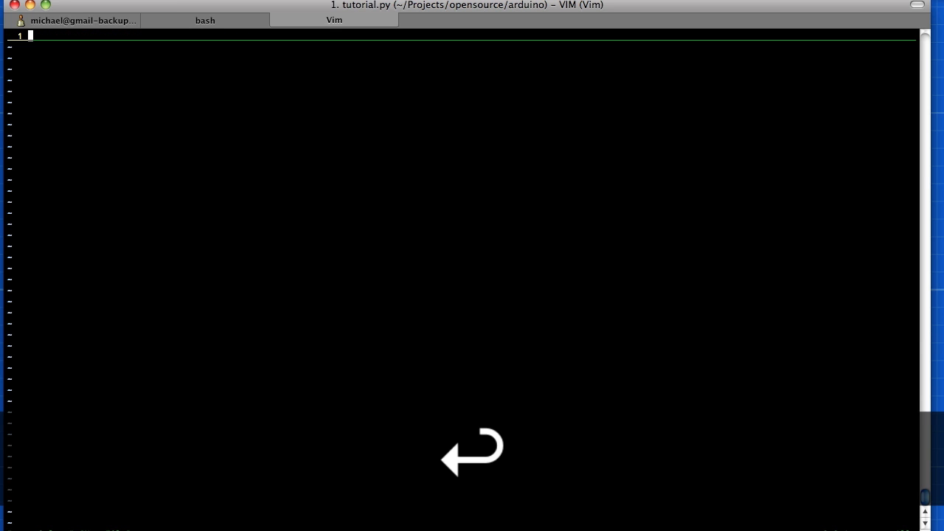
type("in")
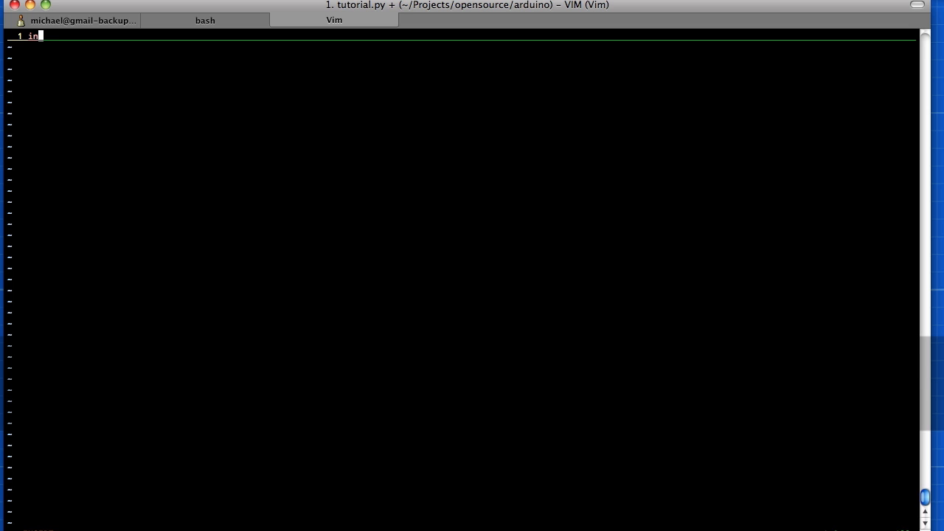
type("port serial")
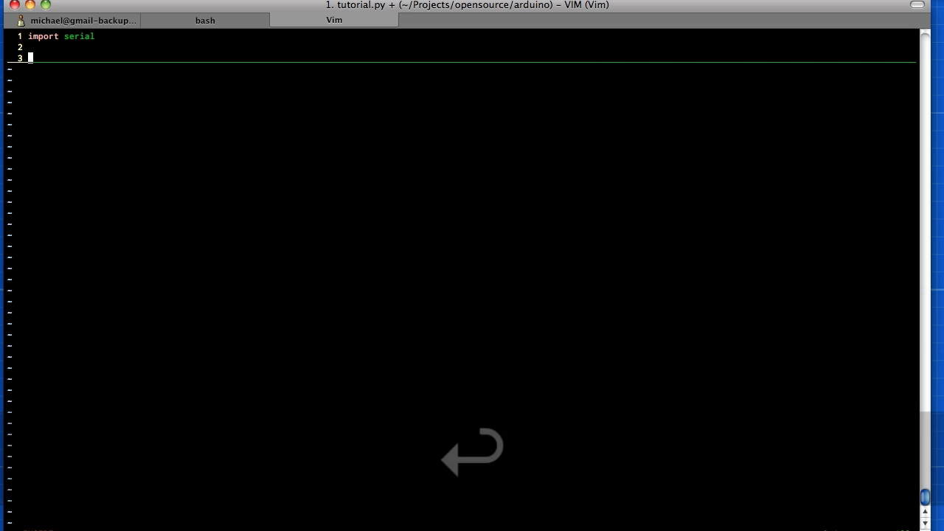
key("Up")
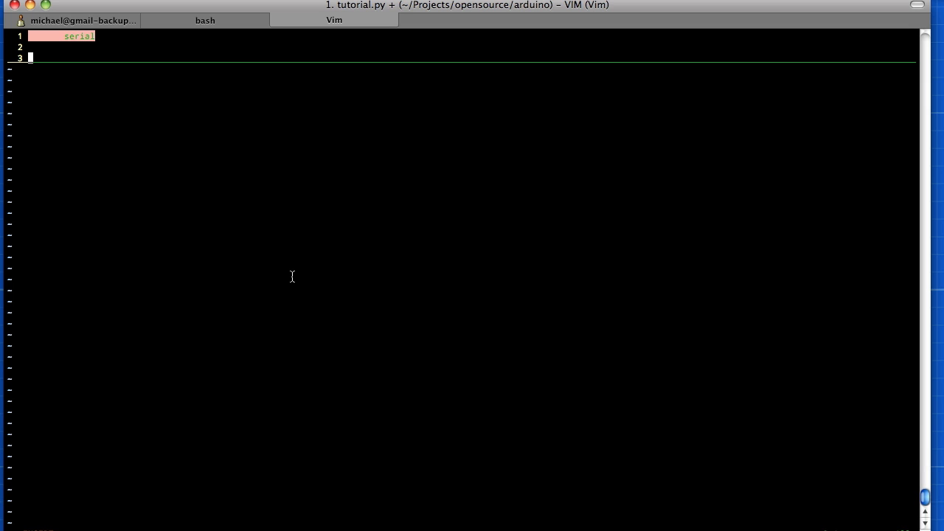
type("serial")
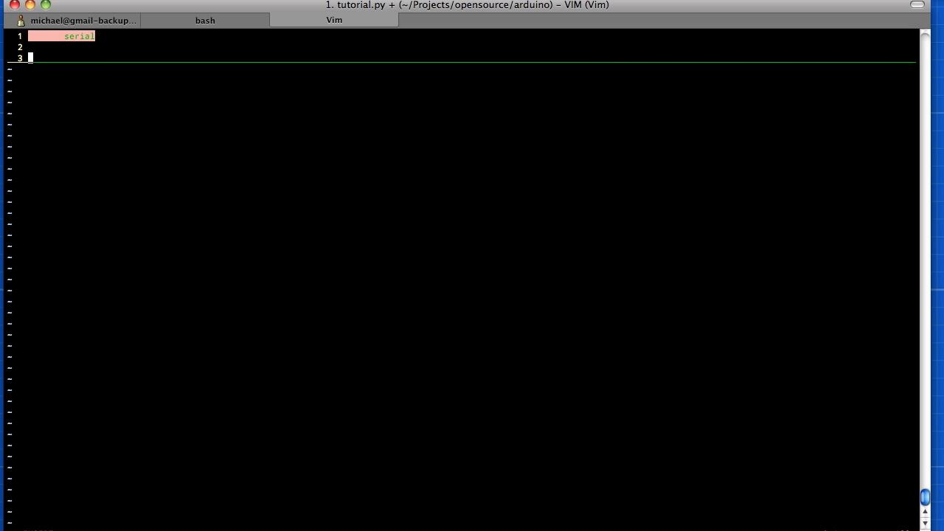
Start the line port = serial.Serial(' in tutorial.py.
type("srl")
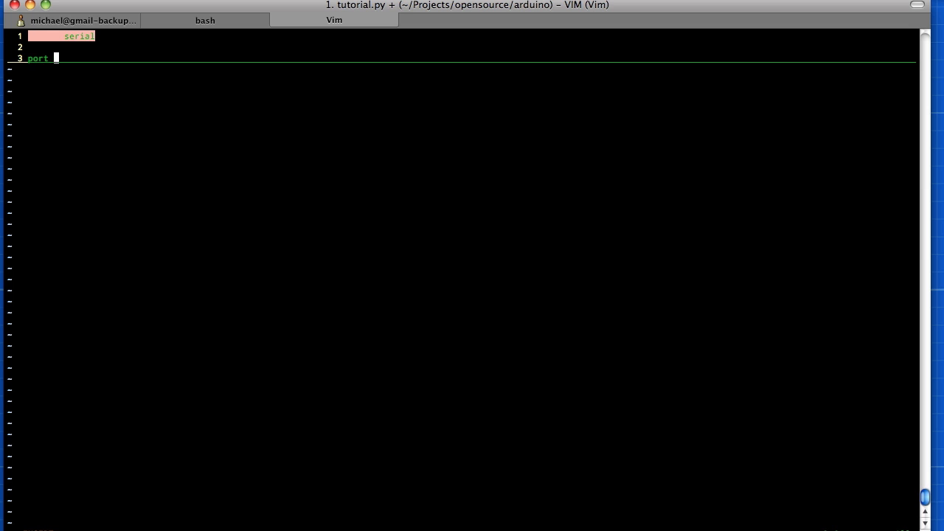
type("=")
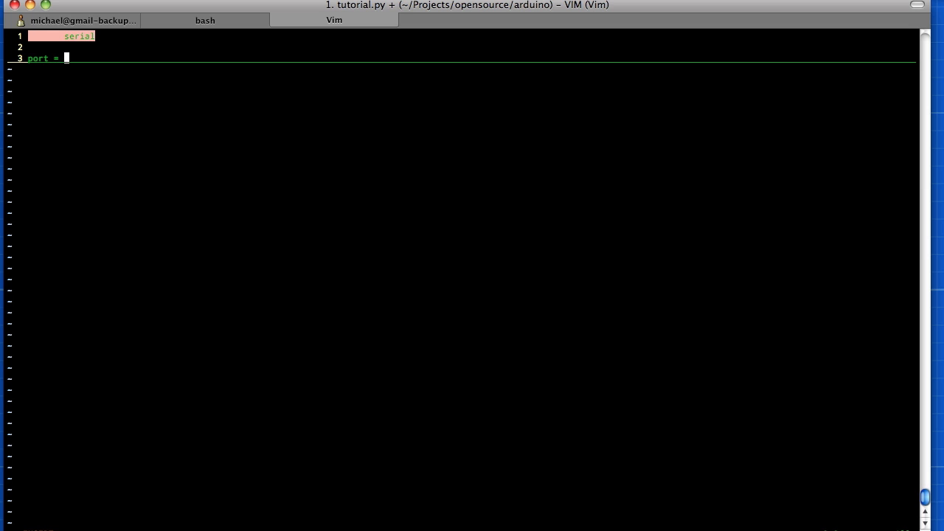
type("serial.Serial(")
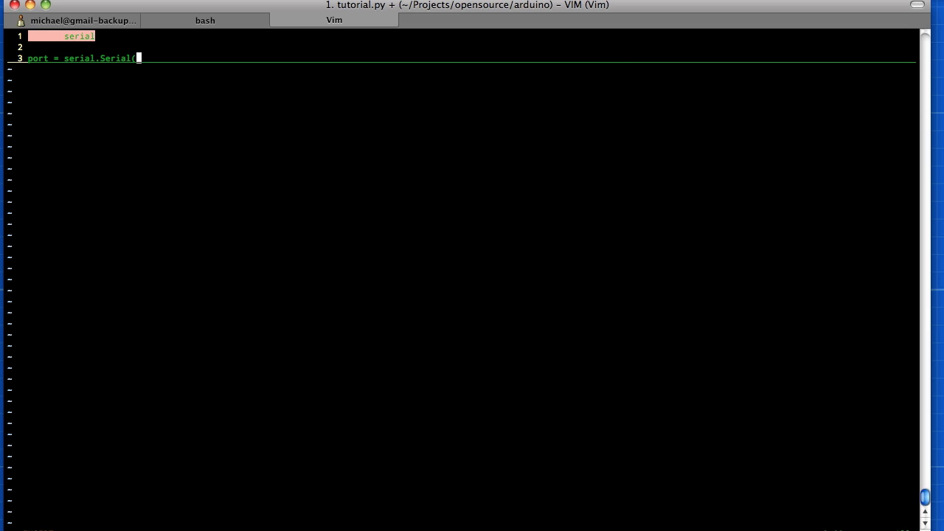
type("'")
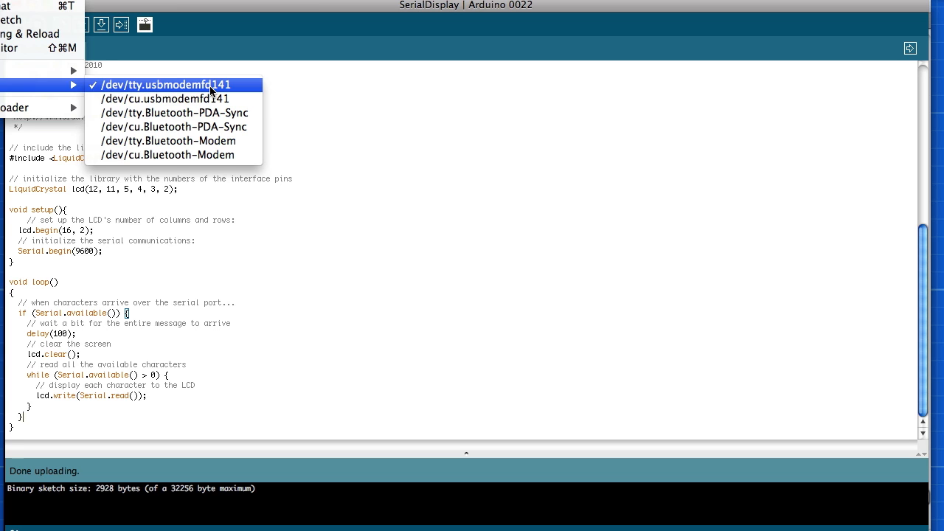
Keep /dev/tty.usbmodemfd141 selected under Tools > Serial Port.
left_click(170, 84)
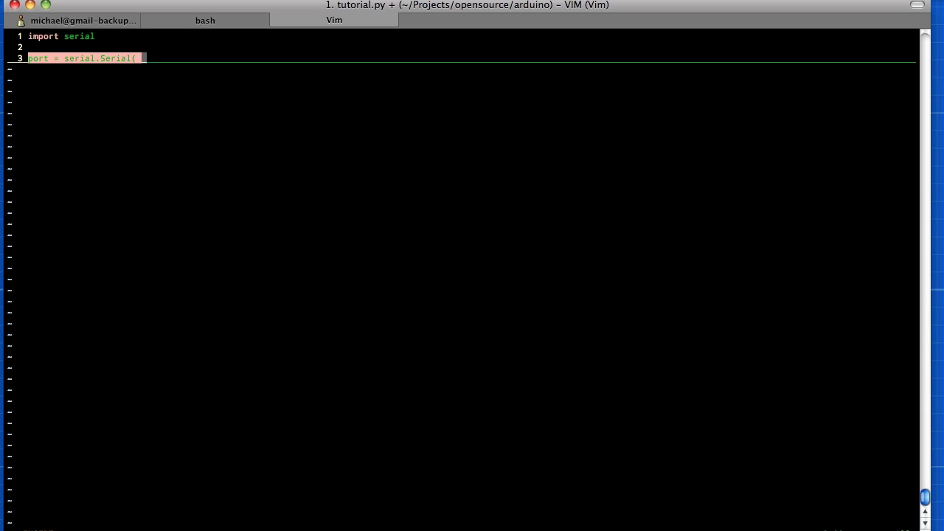
Finish serial.Serial('/dev/tty.usbmodemfd141', 9600) and start a port.write('hello') line.
type("/dev/tty")
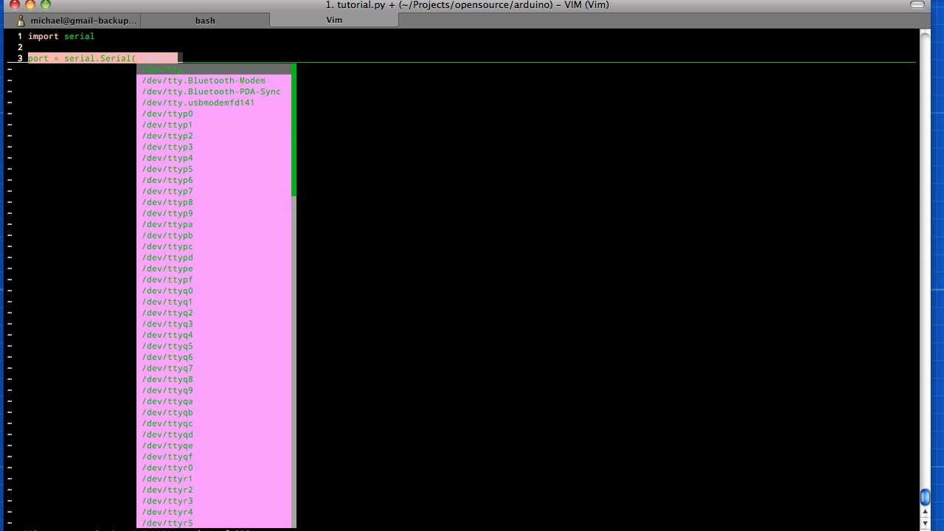
key("Down")
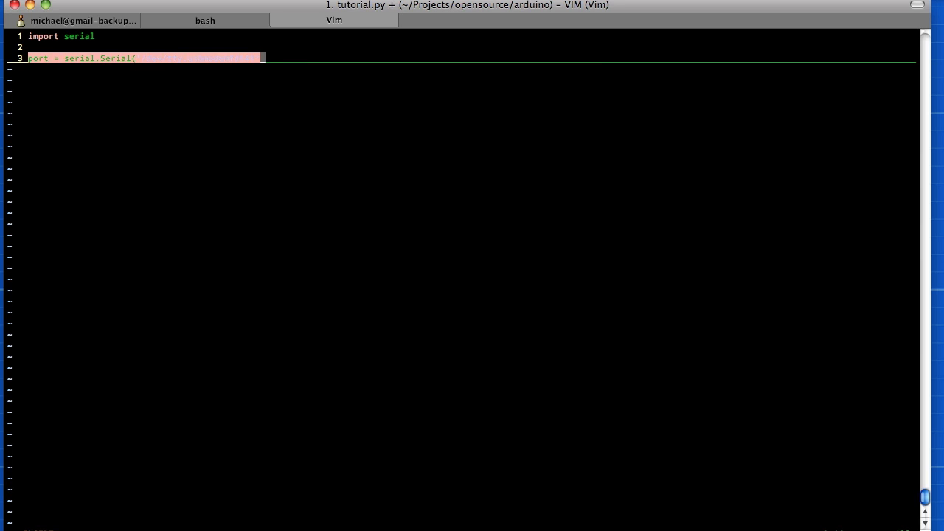
type(", 9600)")
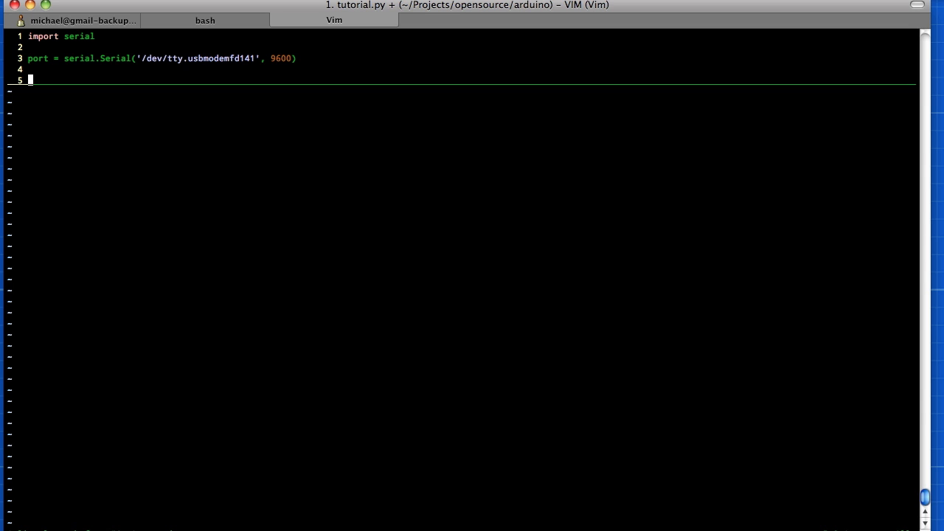
type("p")
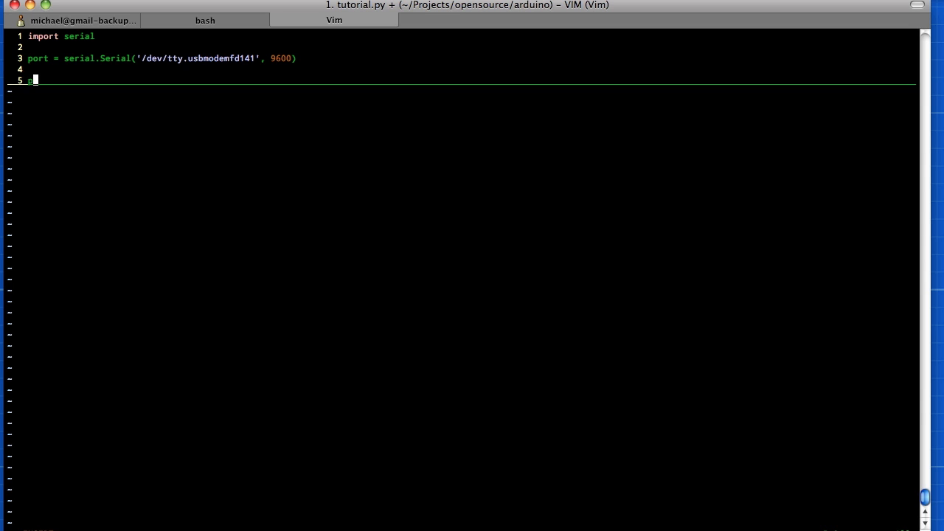
type("port.write(")
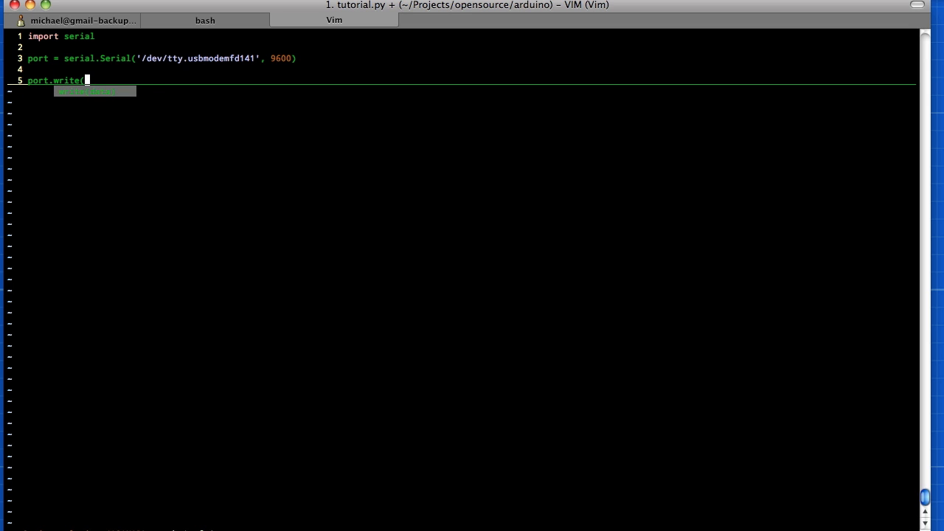
type("'heel")
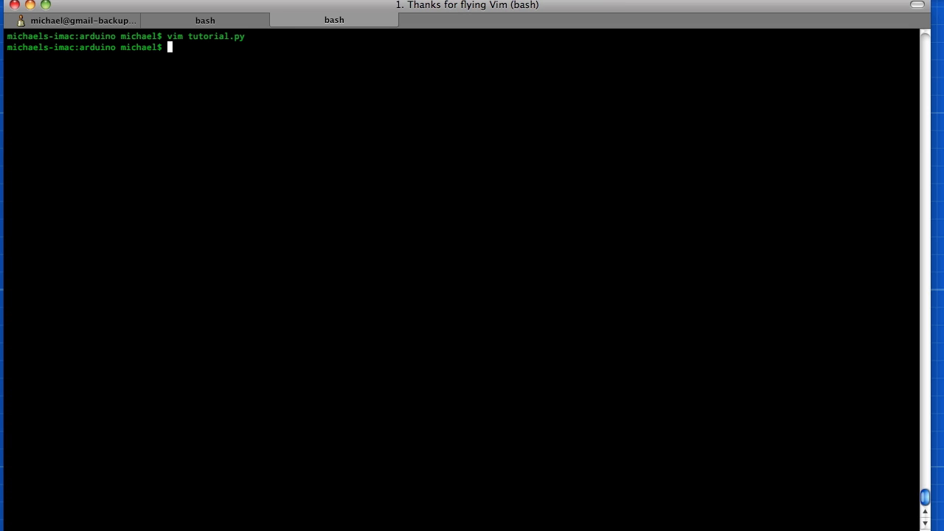
Run python tutorial.py to send hello to the LCD, then reopen tutorial.py in Vim.
type("python")
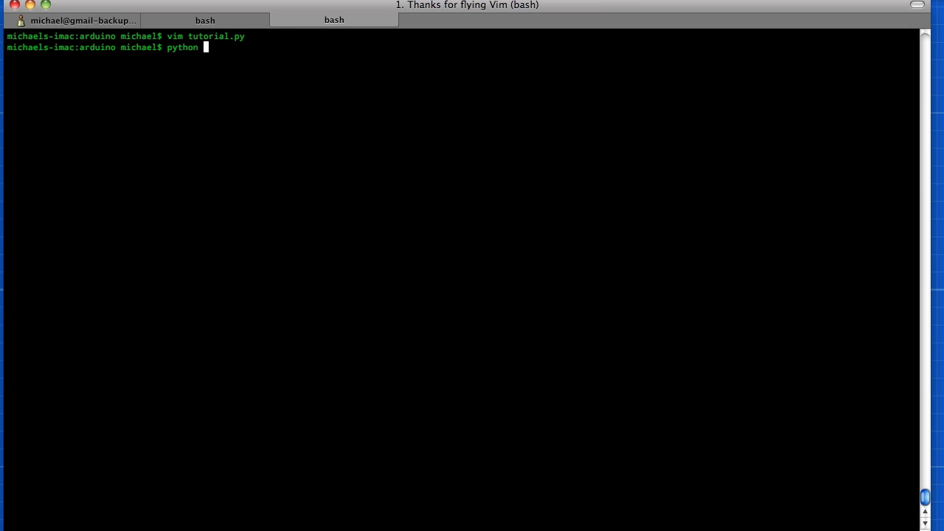
type("tutorial.py")
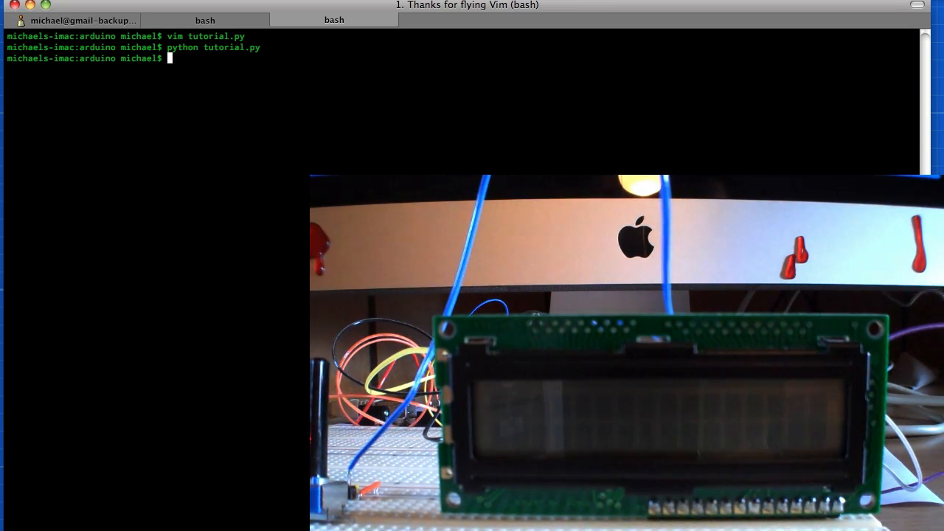
type("vim tutorial.py")
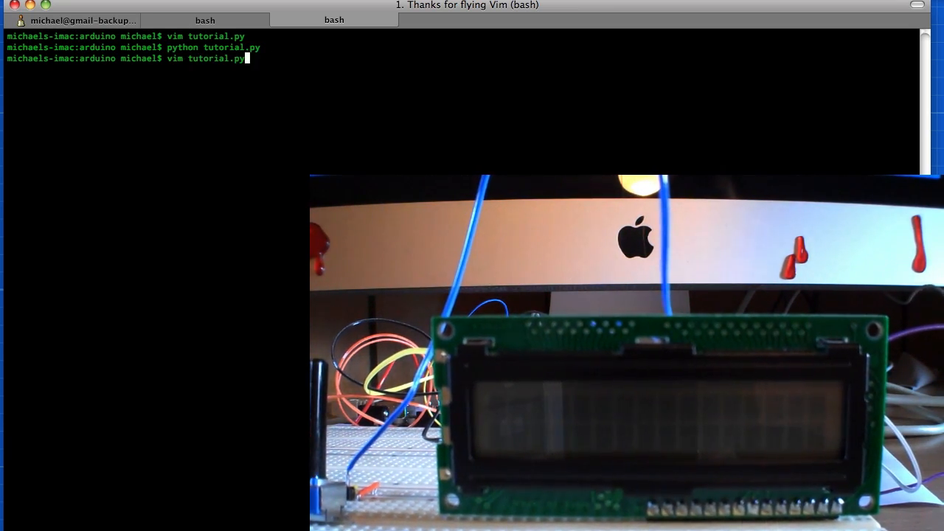
key("Return")
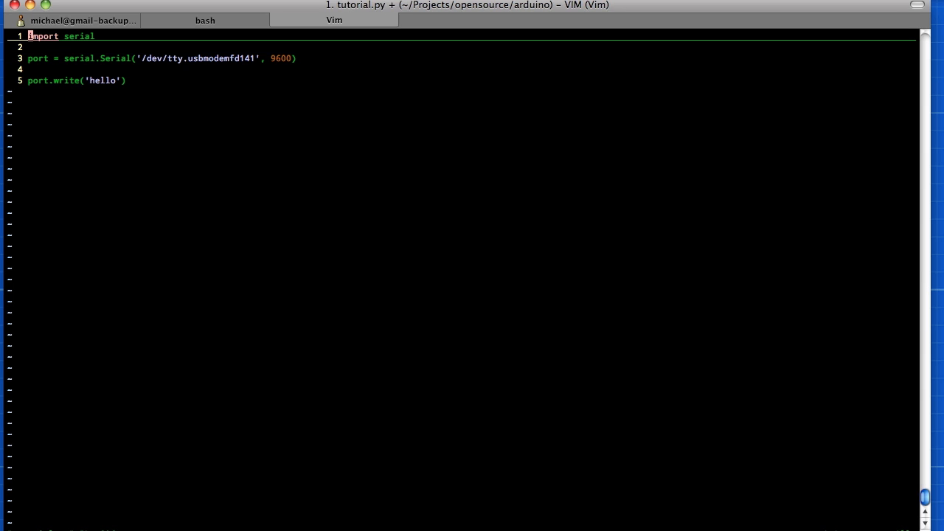
Add import time and a time.sleep(2) line after the Serial line.
type("import time")
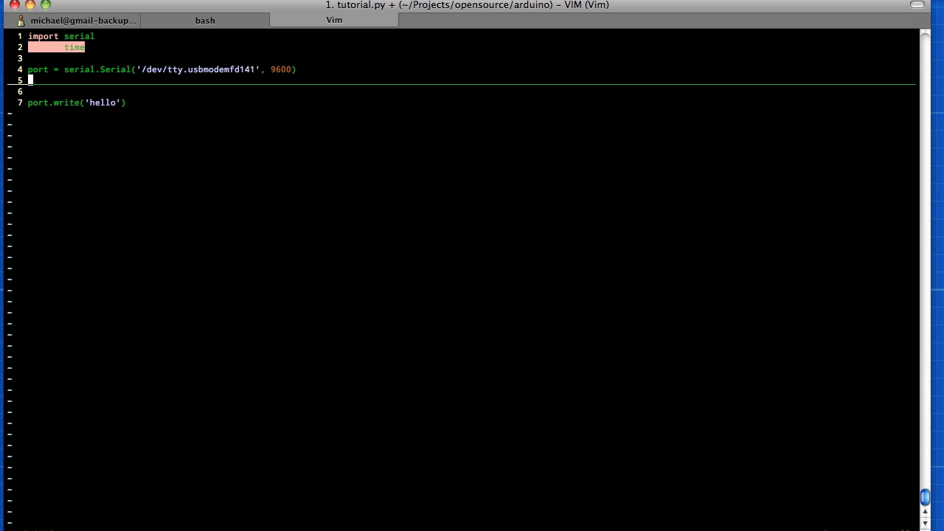
type("time.")
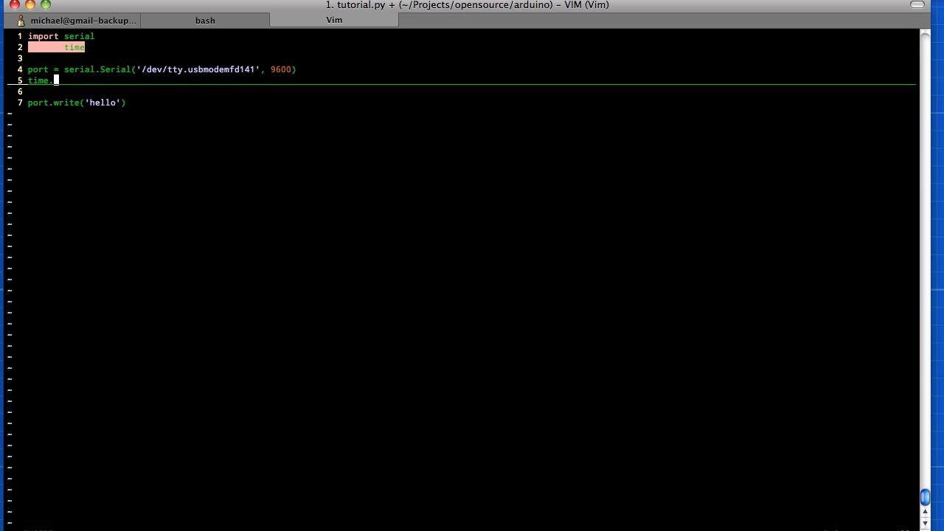
type("sleep(2")
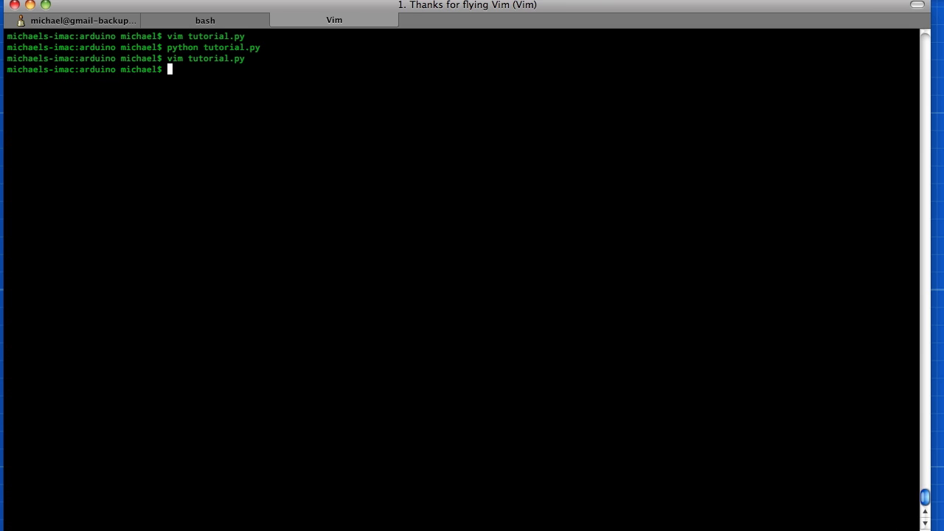
Rerun python tutorial.py with the delay and reopen tutorial.py in Vim.
type("vim tutorial.py")
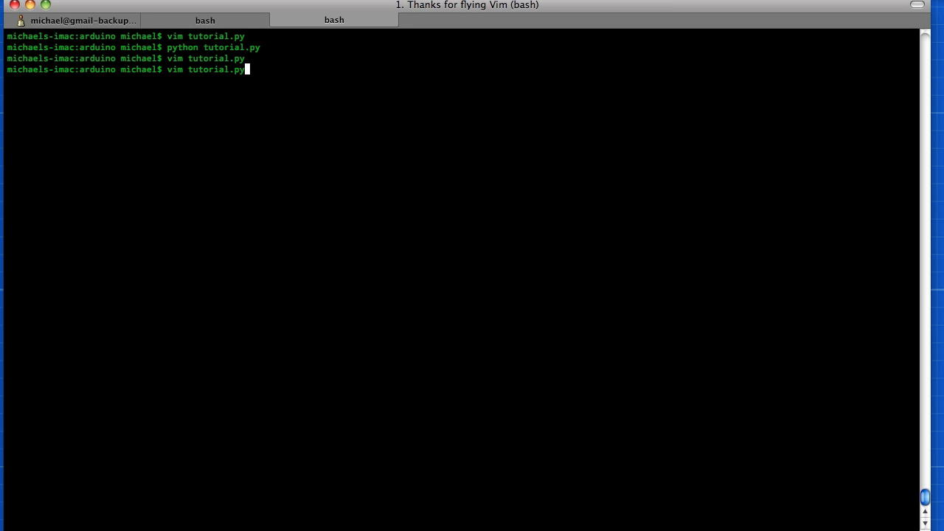
type("python tutorial.py")
type("message")
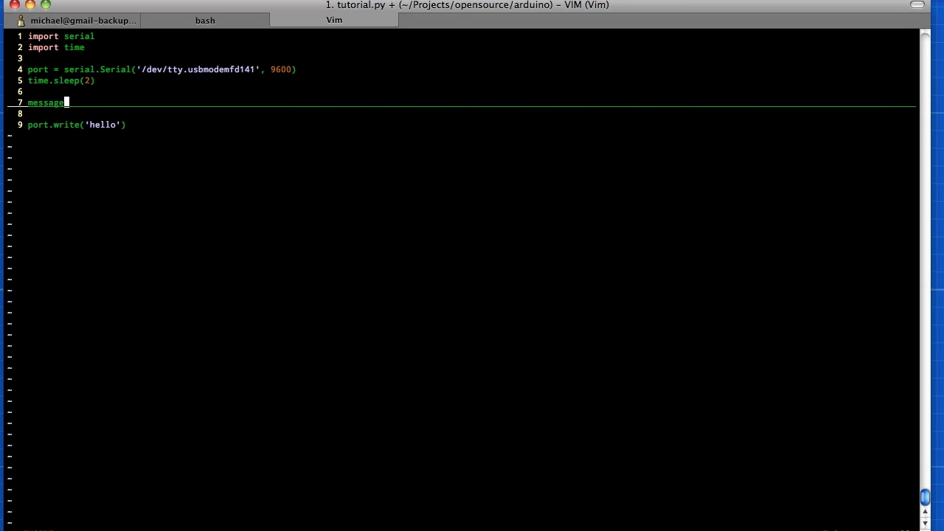
Add the list message = ['My', 'name', 'is', 'michael'] to tutorial.py.
type("= [")
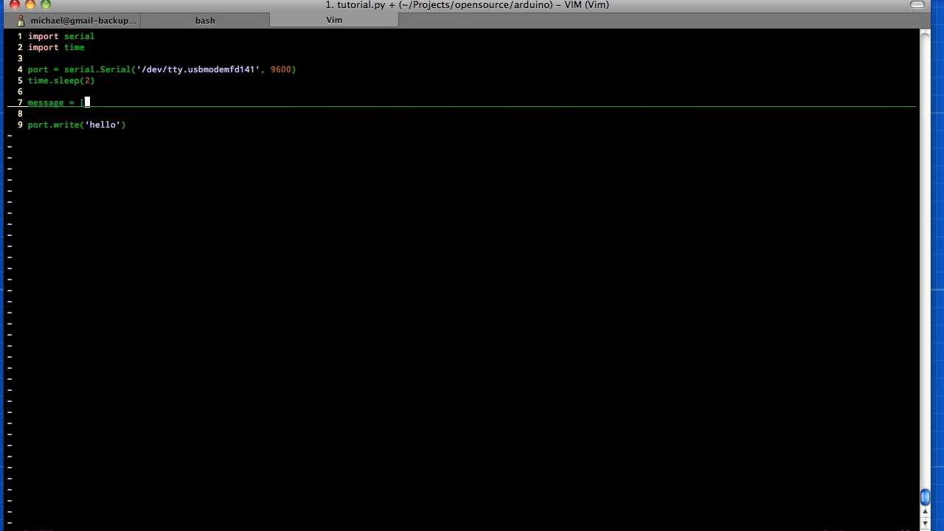
type("'")
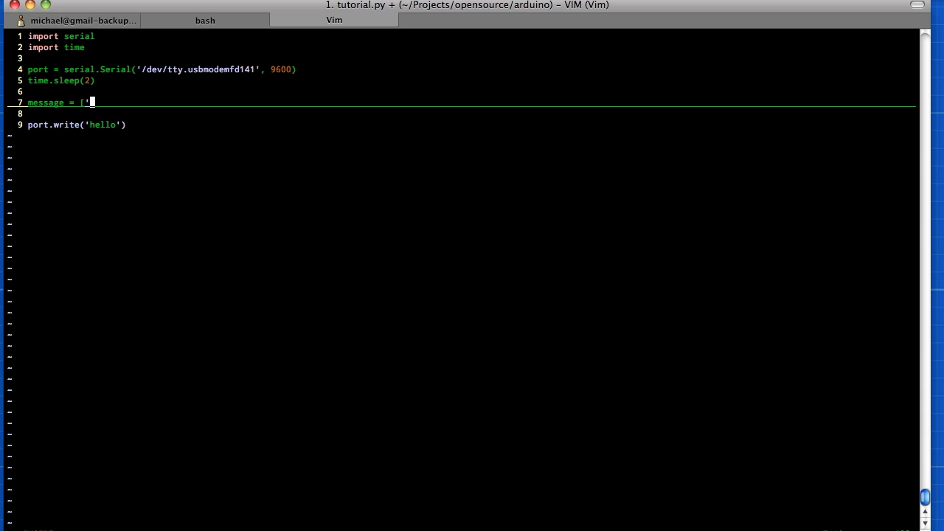
type("My'")
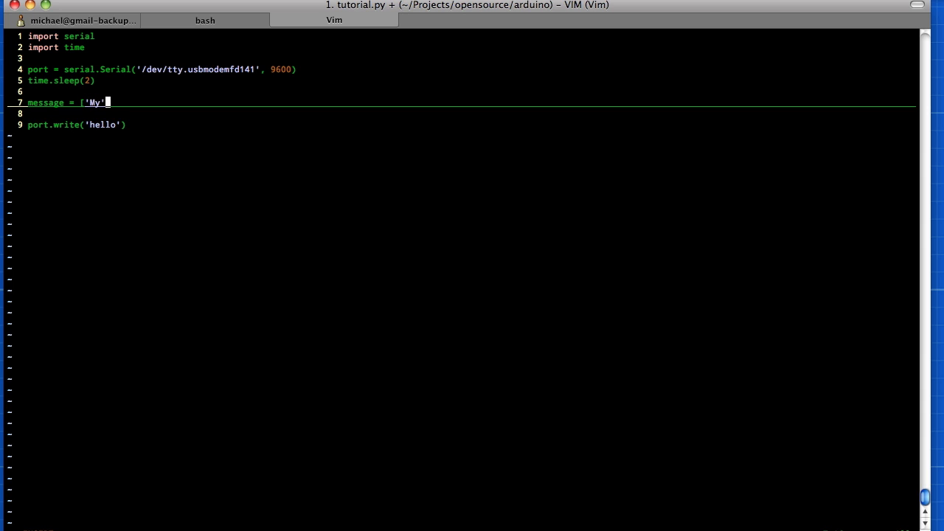
type(", 'name")
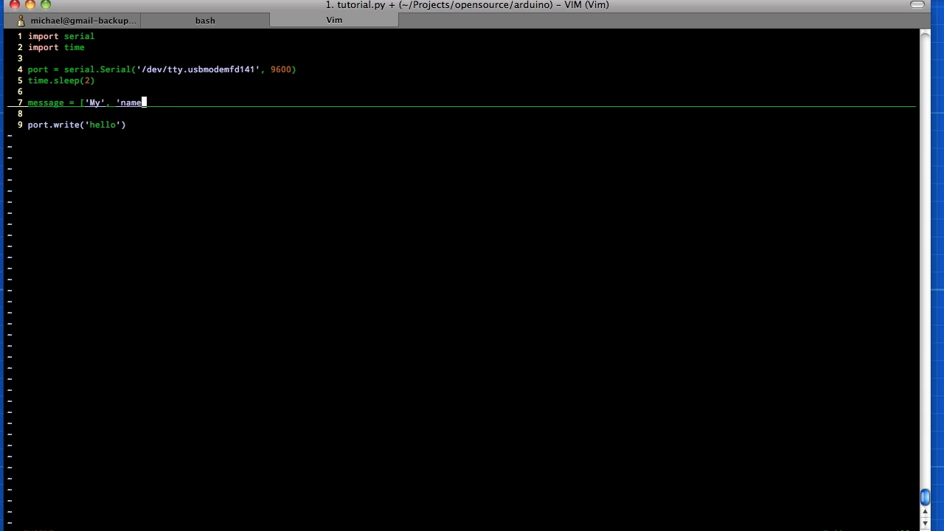
type("',")
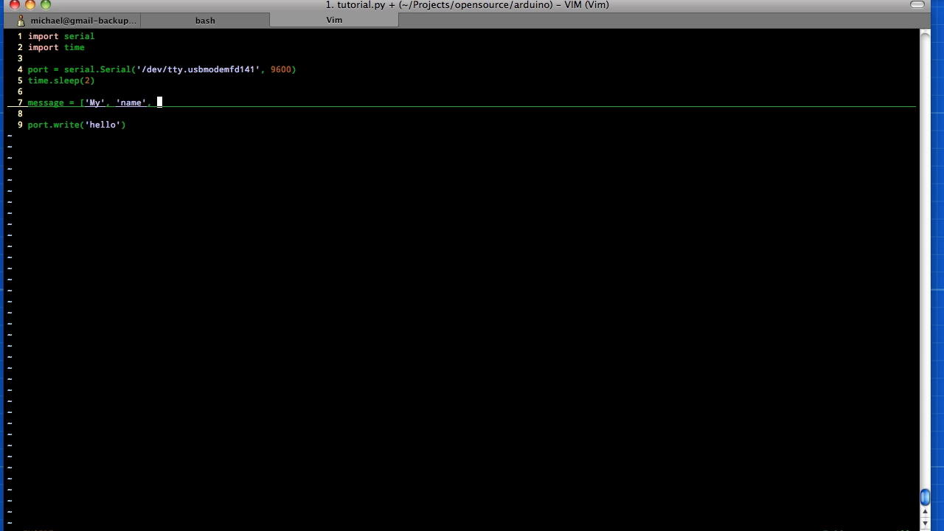
type("'is', '")
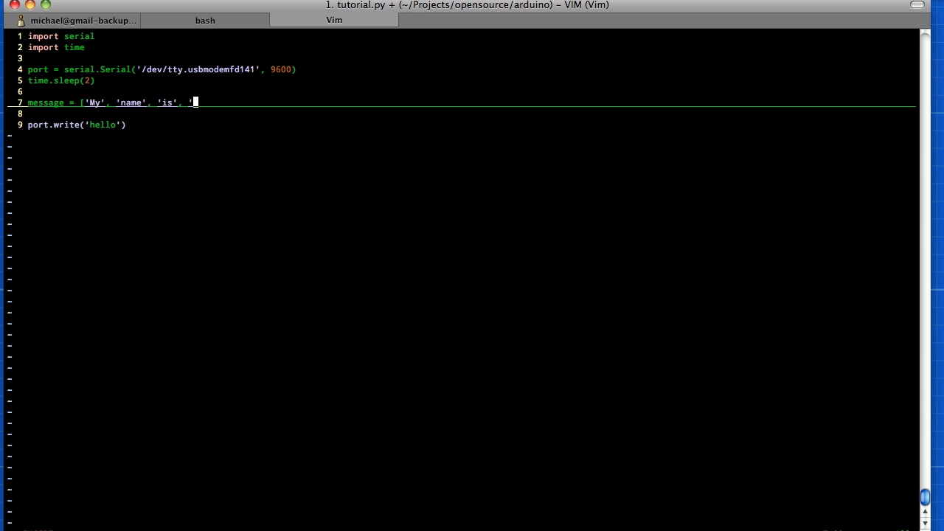
type("michael'")
left_click(102, 124)
type("for")
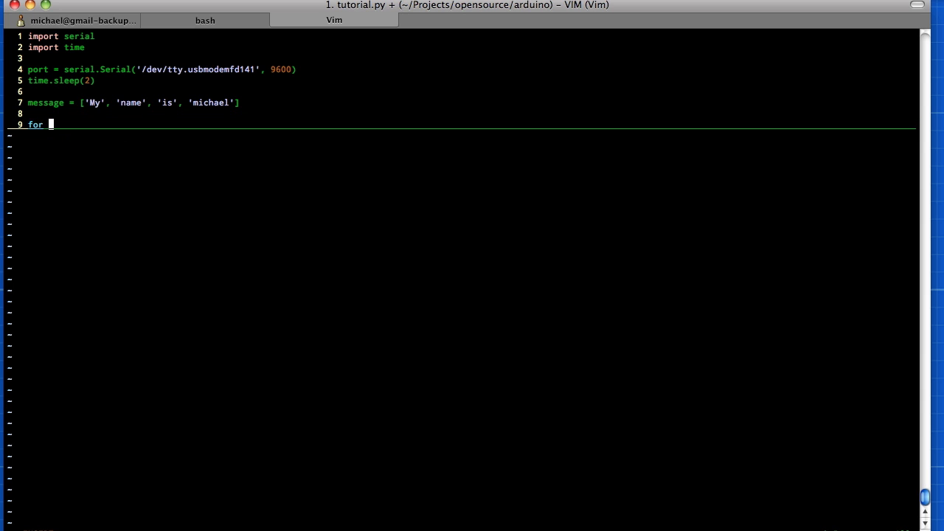
Write each word in a for loop with time.sleep, then rerun and reopen the script.
type("word in")
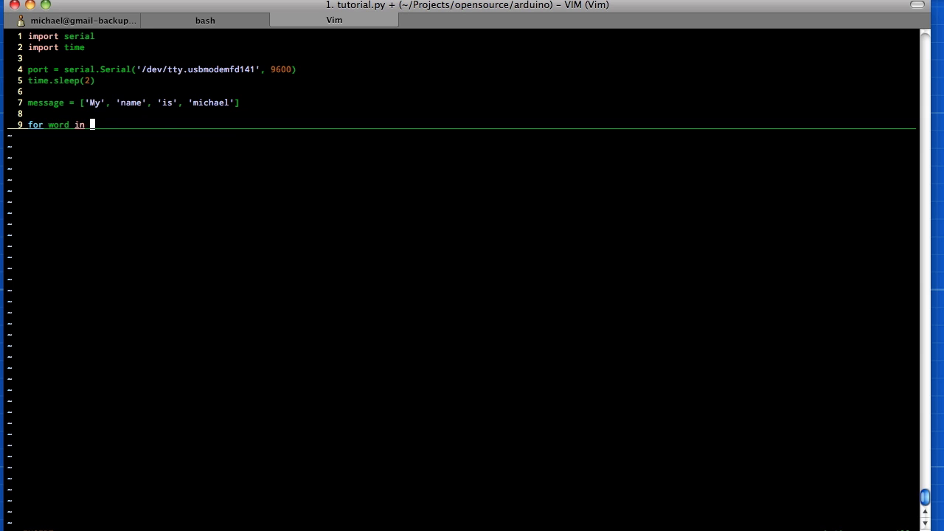
type("message:")
type("por")
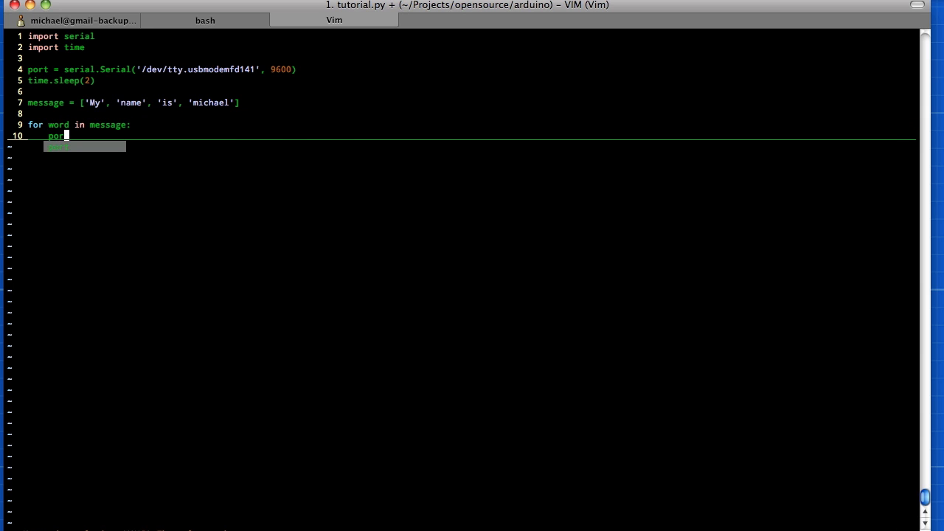
type(".write(w")
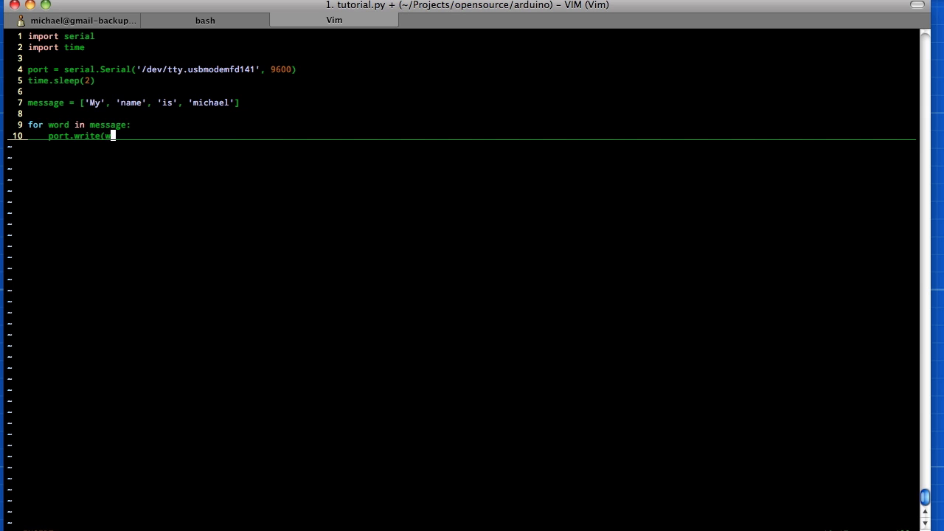
type("ord)")
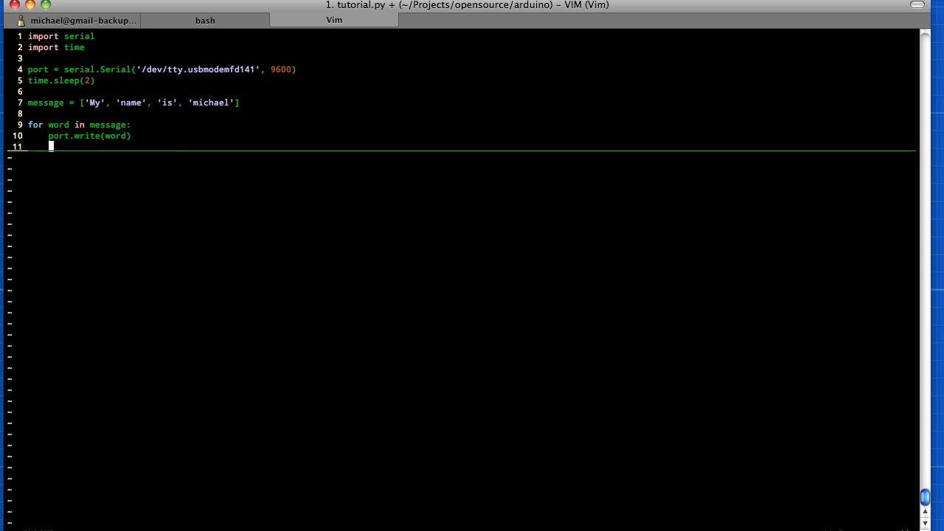
type("time.sl")
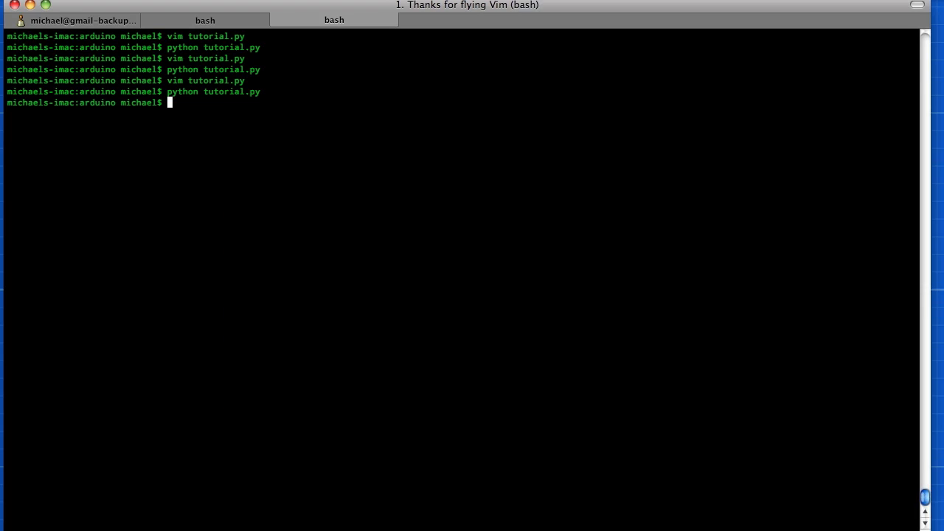
type("vim tutorial.py")
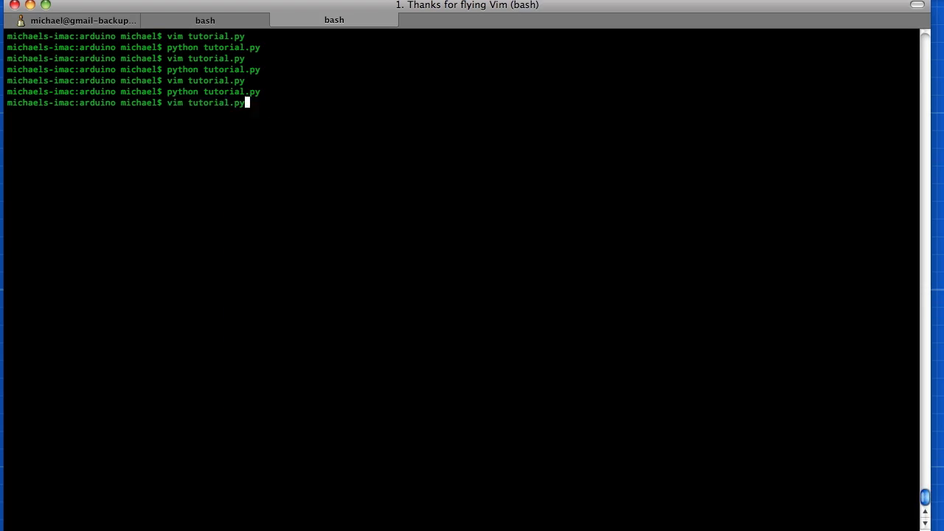